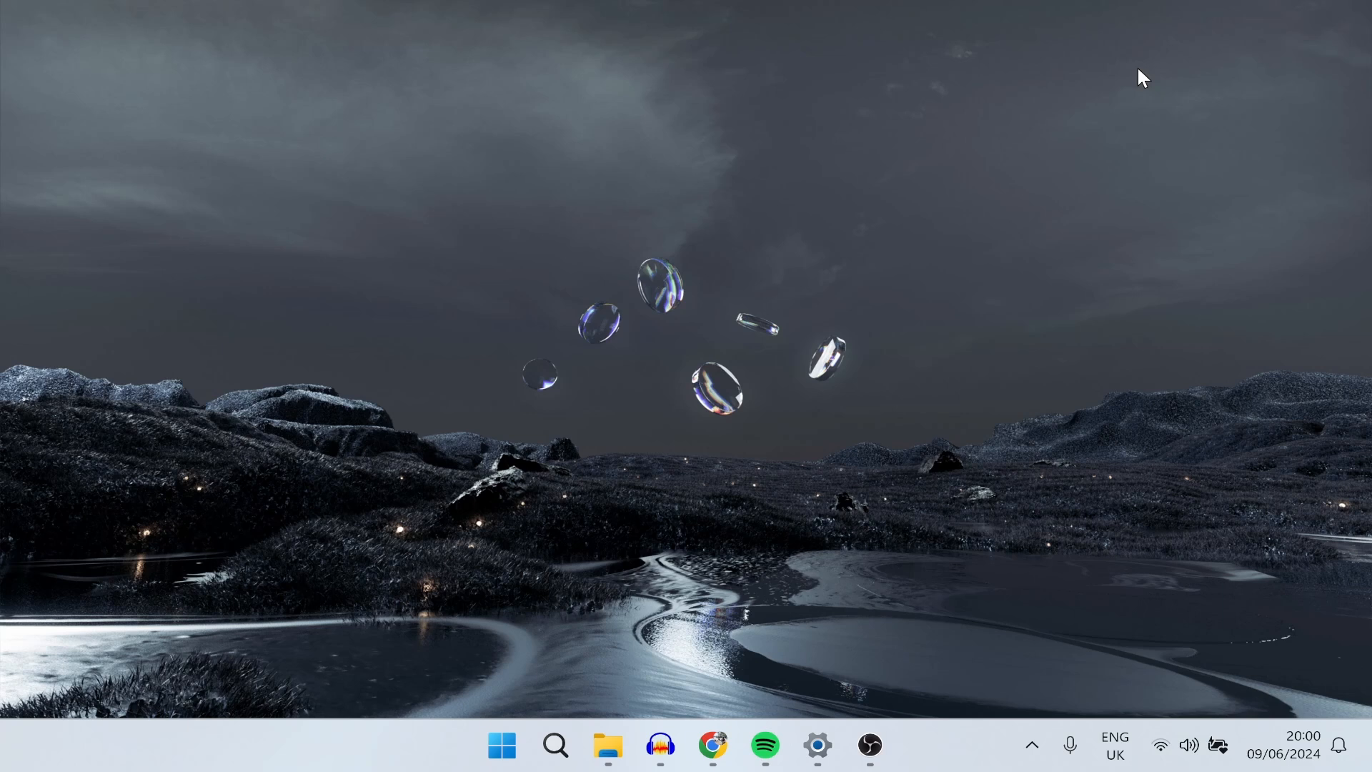
- Launch Google Chrome from the taskbar to reach the Google homepage
left_click(712, 745)
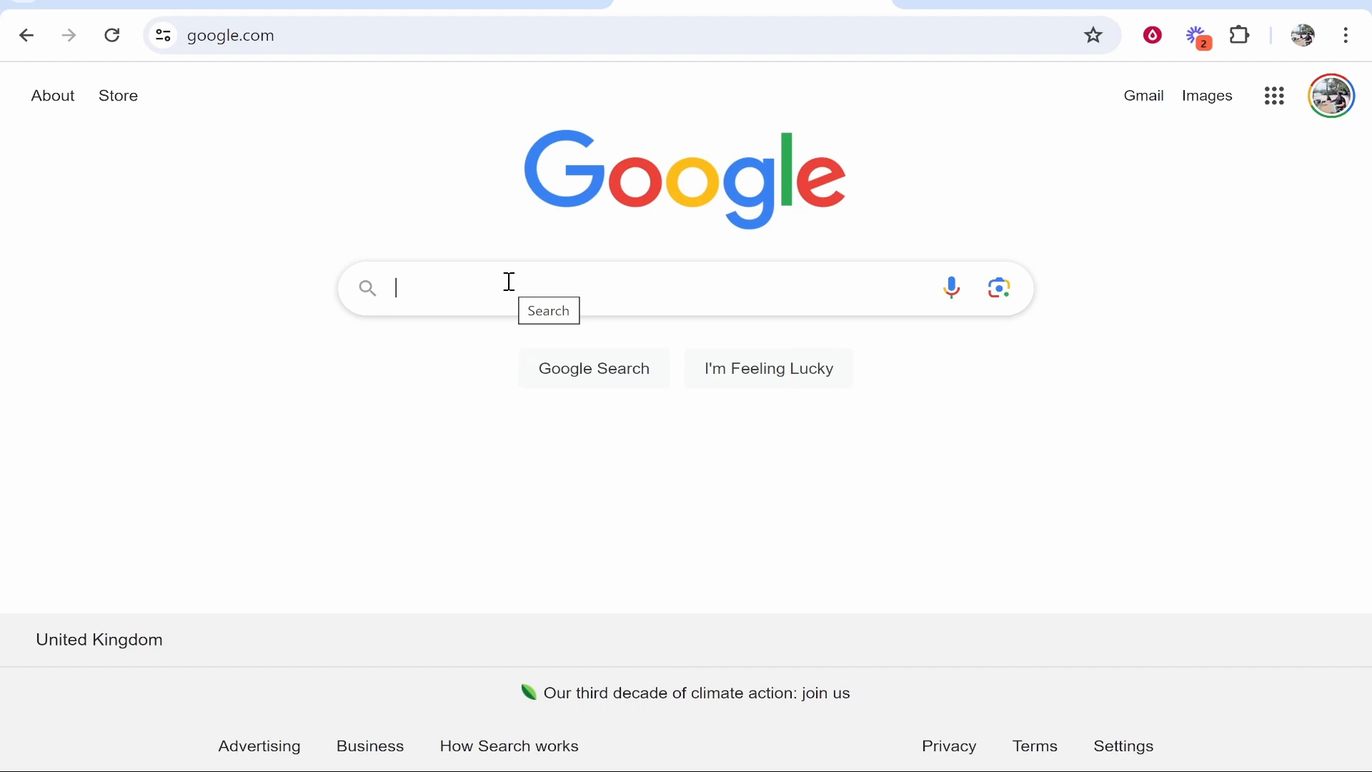
- Search Google for 'zoom download' and open the 'Download Center for Zoom Apps and Plugins' result
type("zoom download")
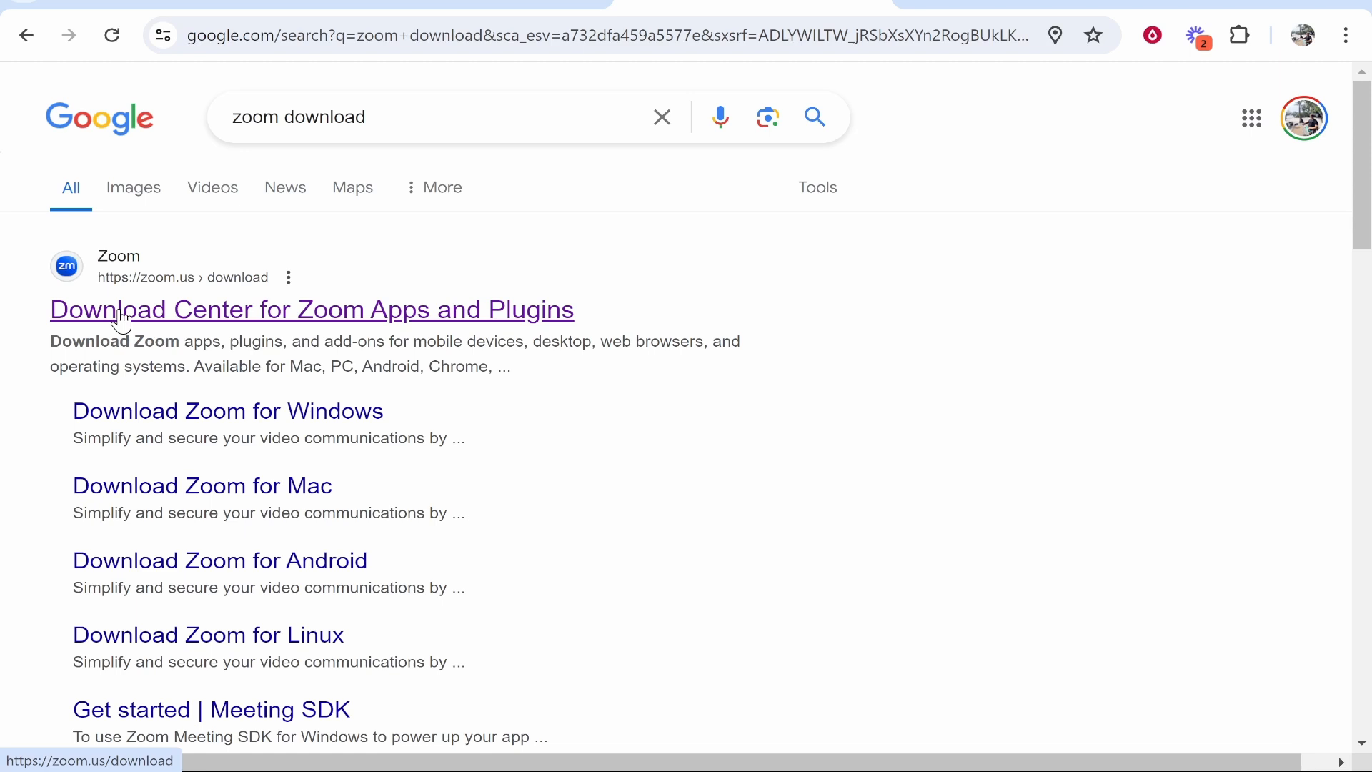
left_click(311, 309)
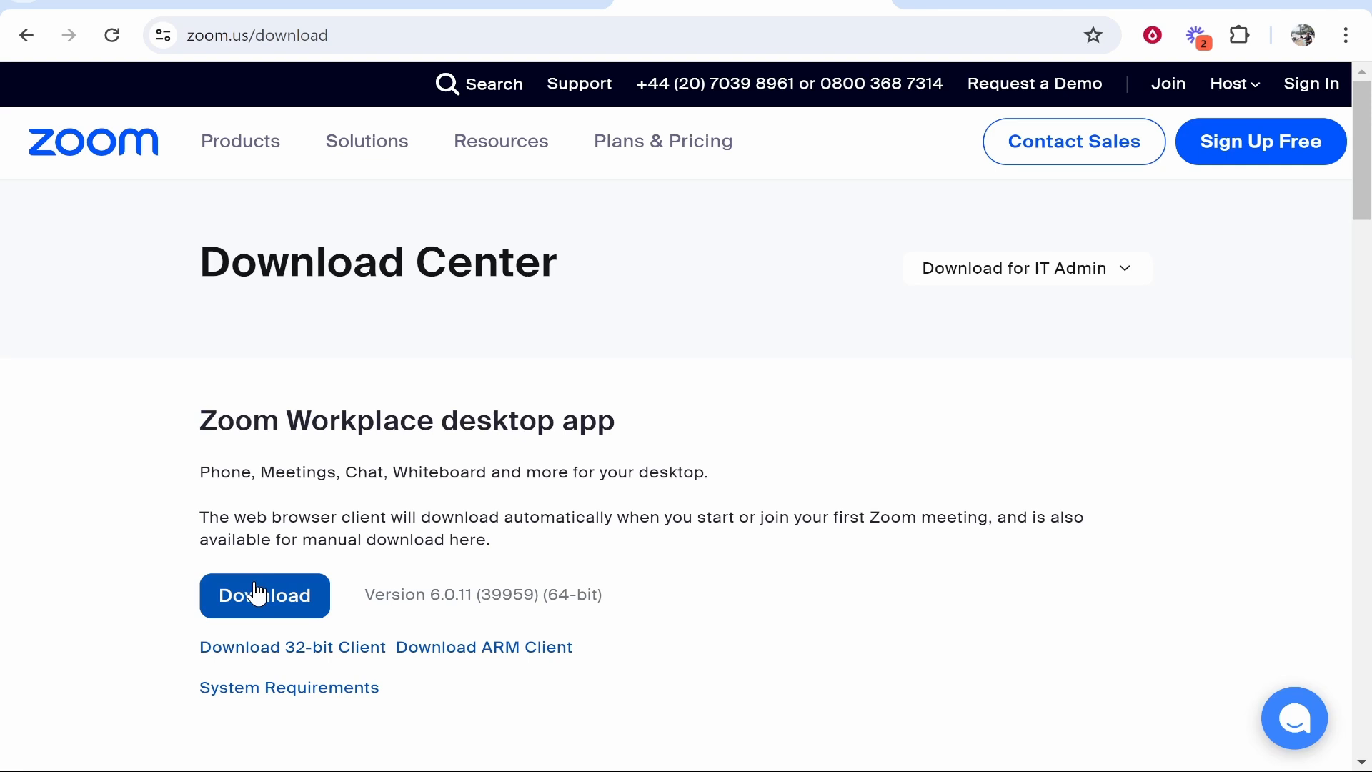
- Download ZoomInstallerFull.exe for the Zoom Workplace desktop app
left_click(265, 595)
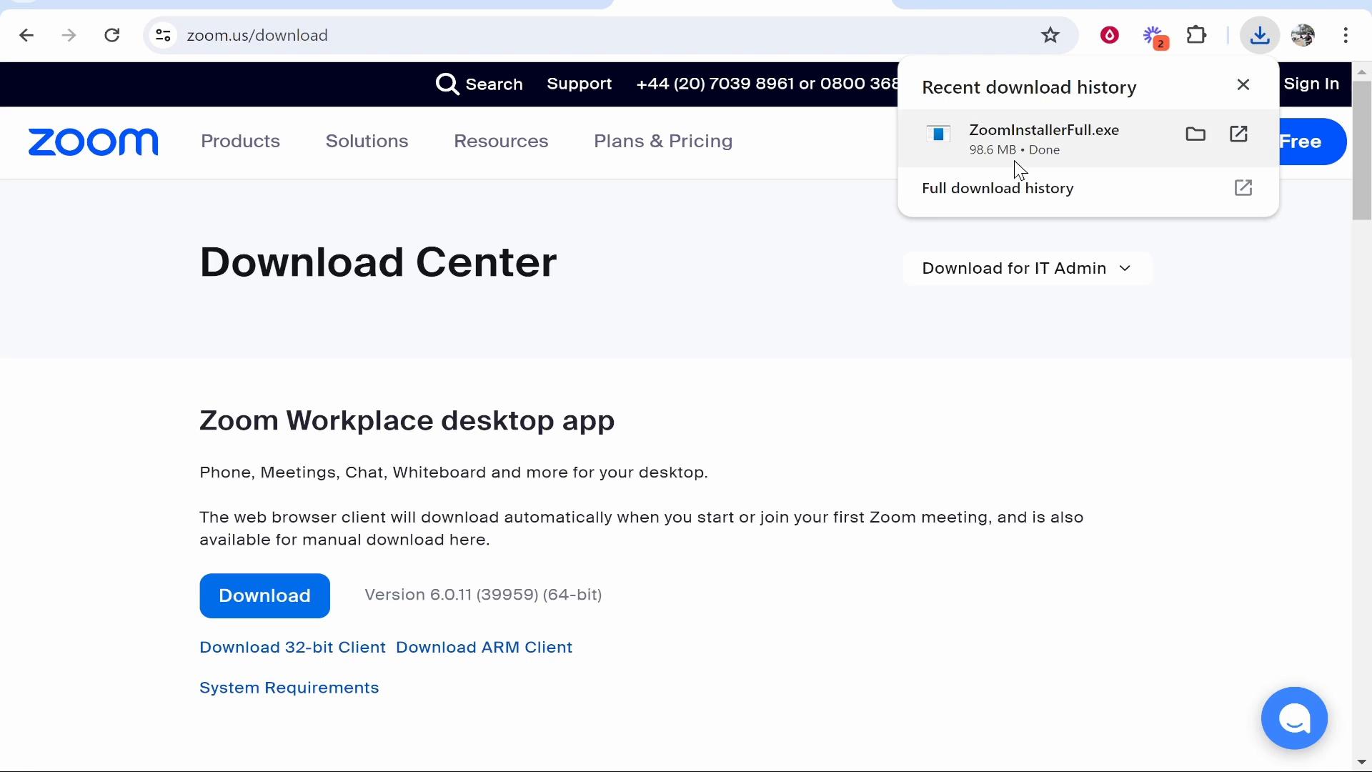
mouse_move(1076, 161)
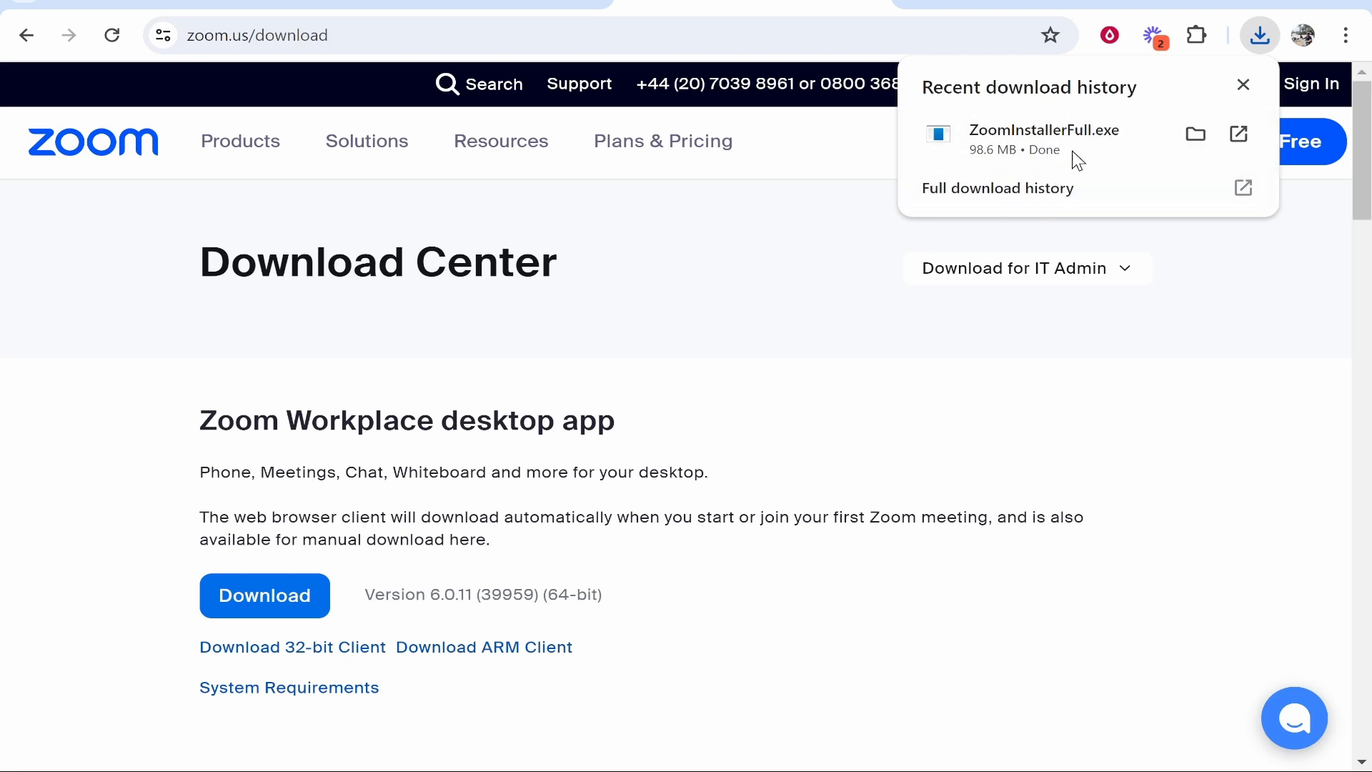
mouse_move(1072, 151)
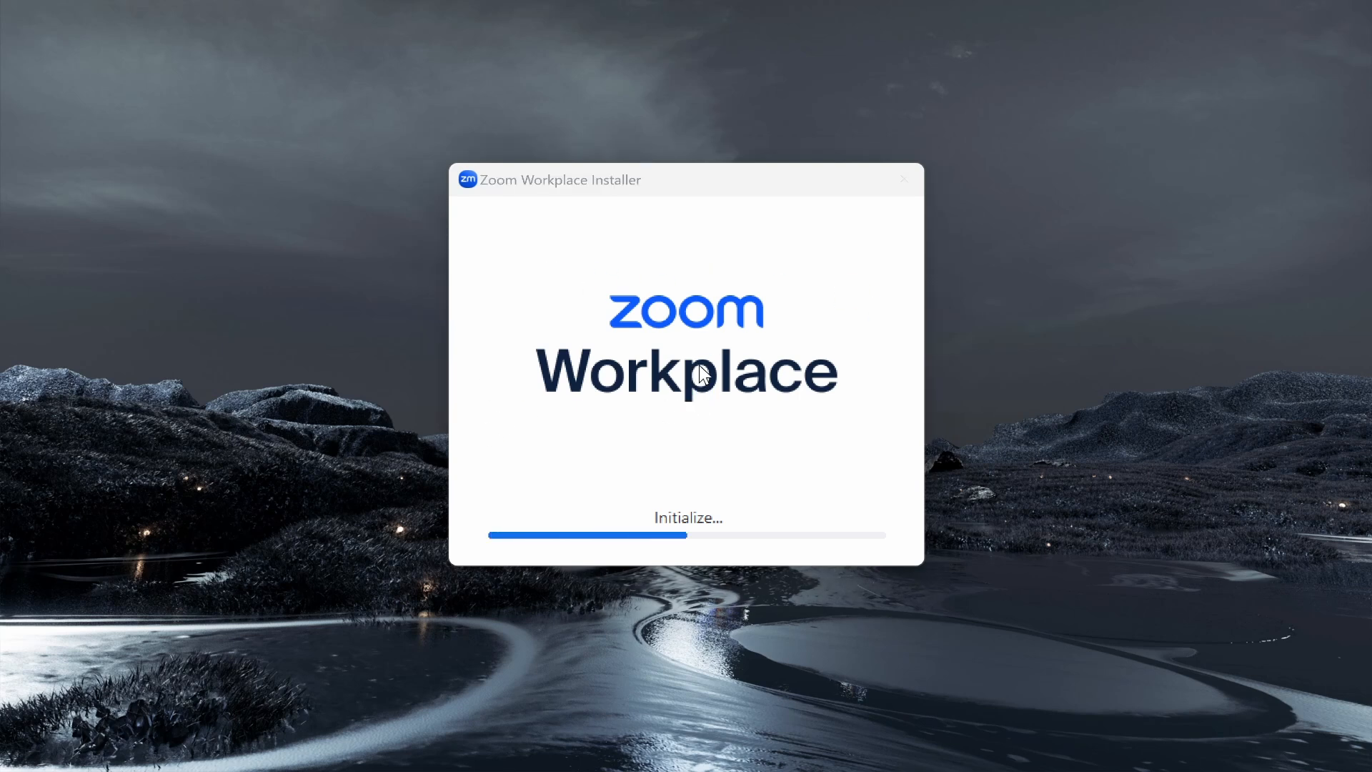
mouse_move(767, 288)
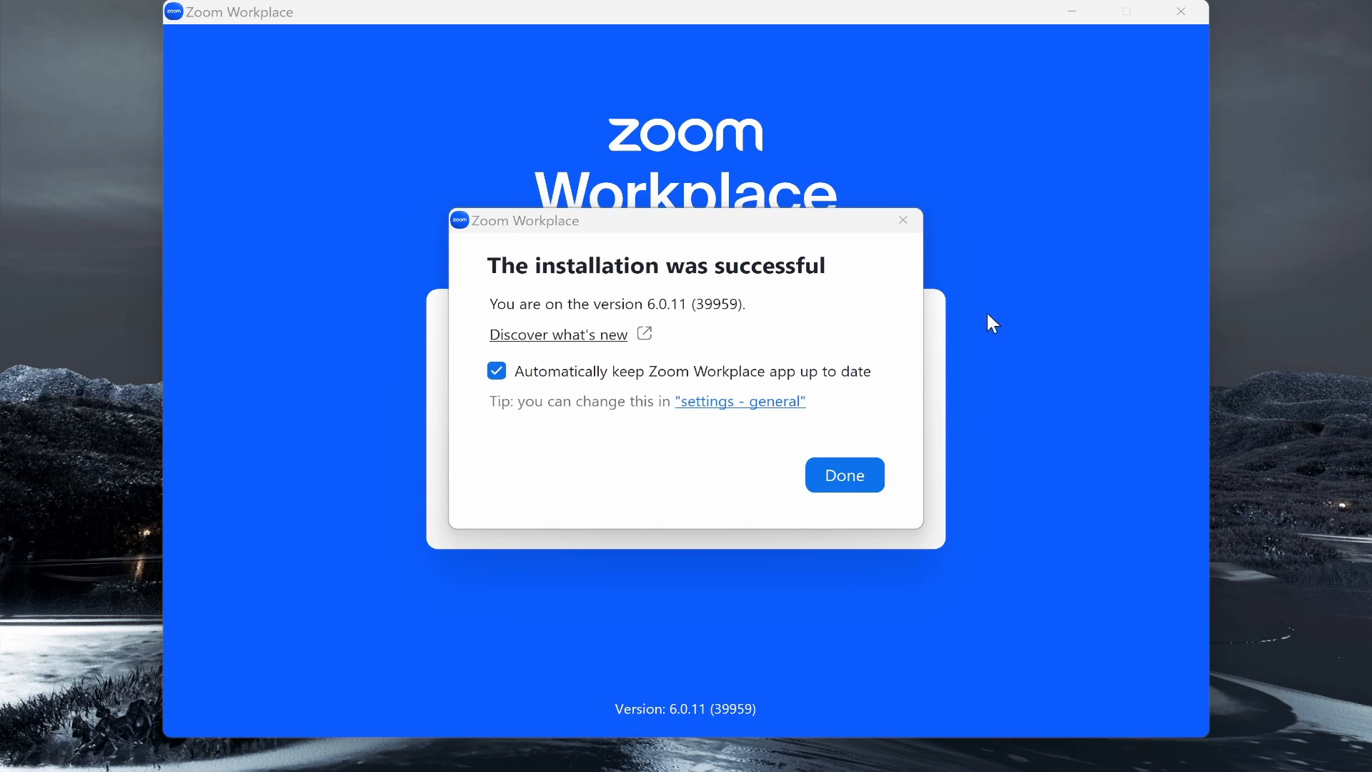
- Dismiss the Zoom Workplace 6.0.11 install success dialog and choose Sign up
left_click(842, 474)
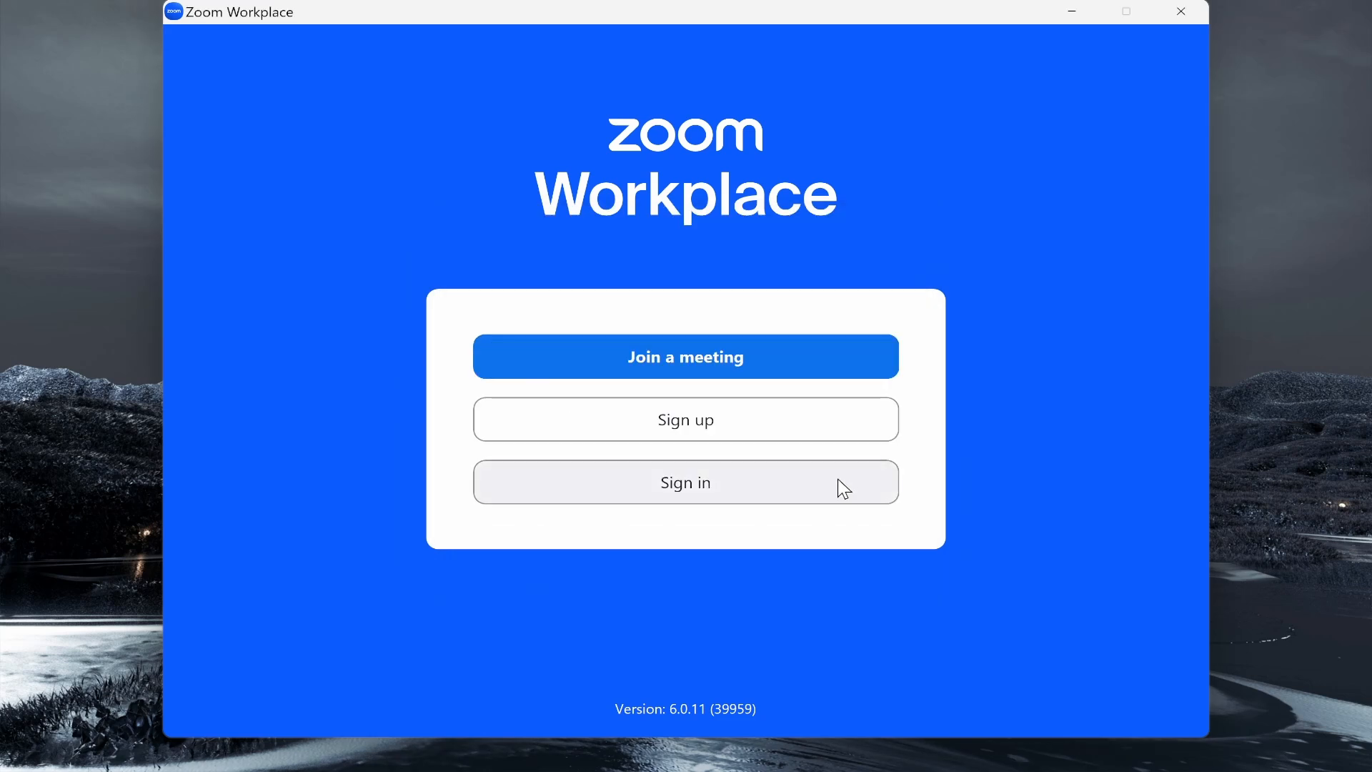
left_click(685, 419)
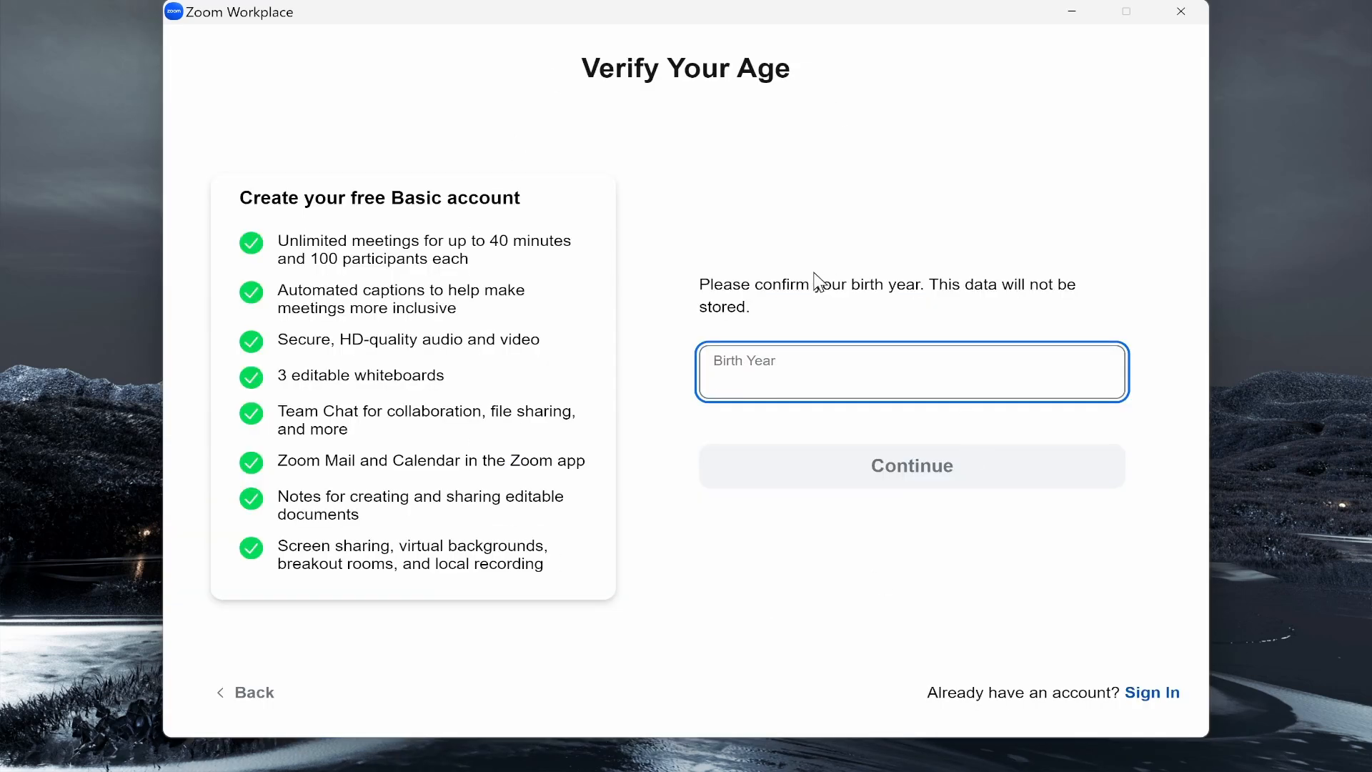